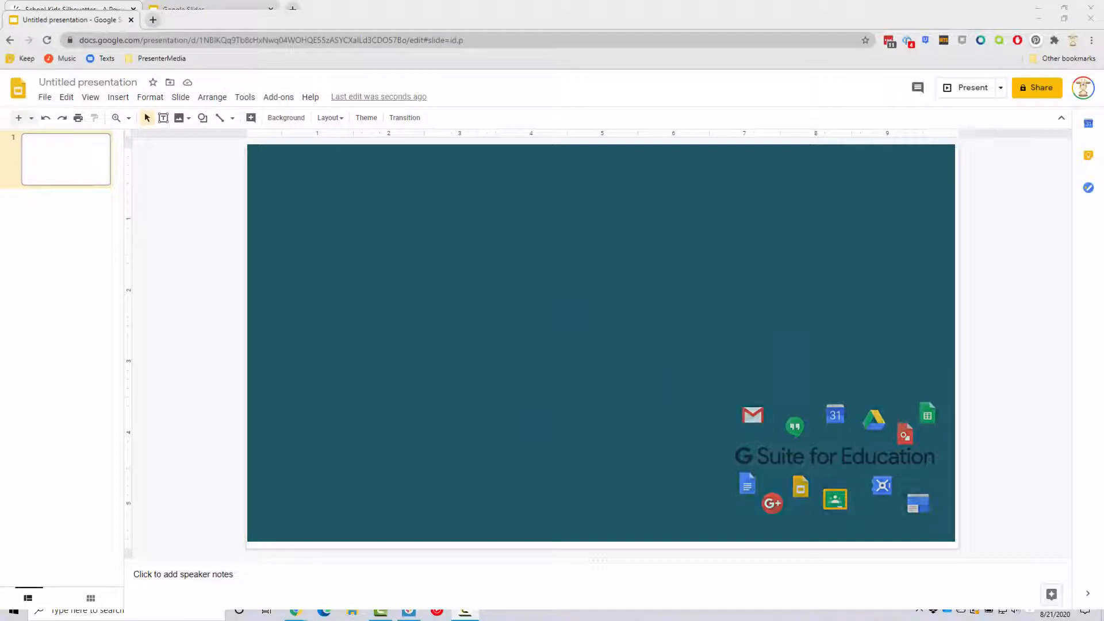
Step: Switch to the PresenterMedia tab showing the School Kids Silhouettes template
click(74, 10)
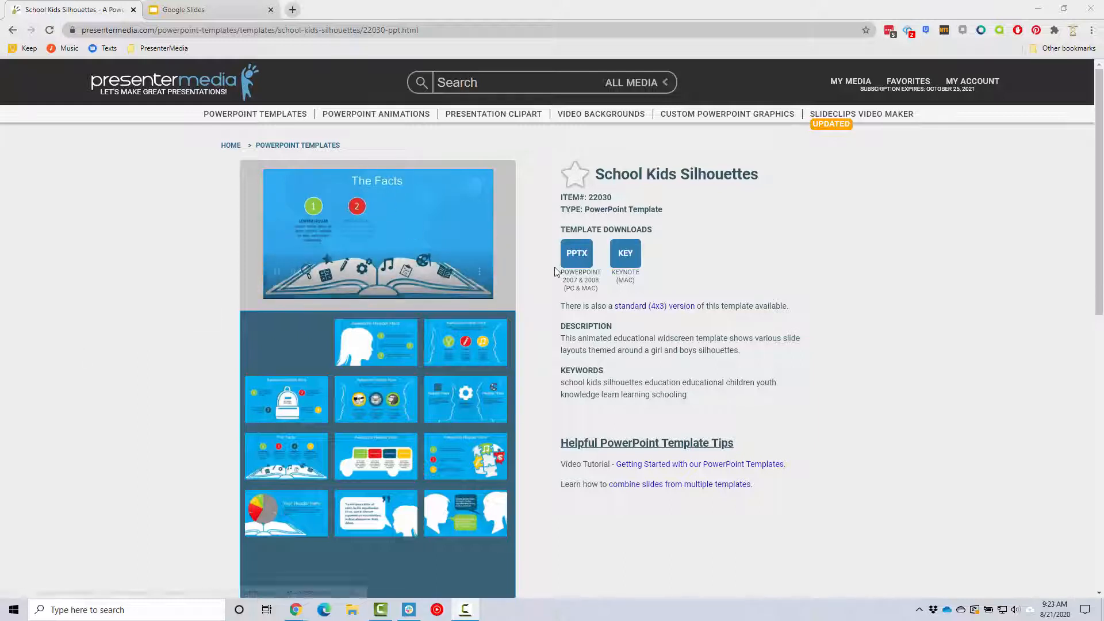
Step: Download the School Kids Silhouettes template as PPTX and open it in PowerPoint
click(576, 253)
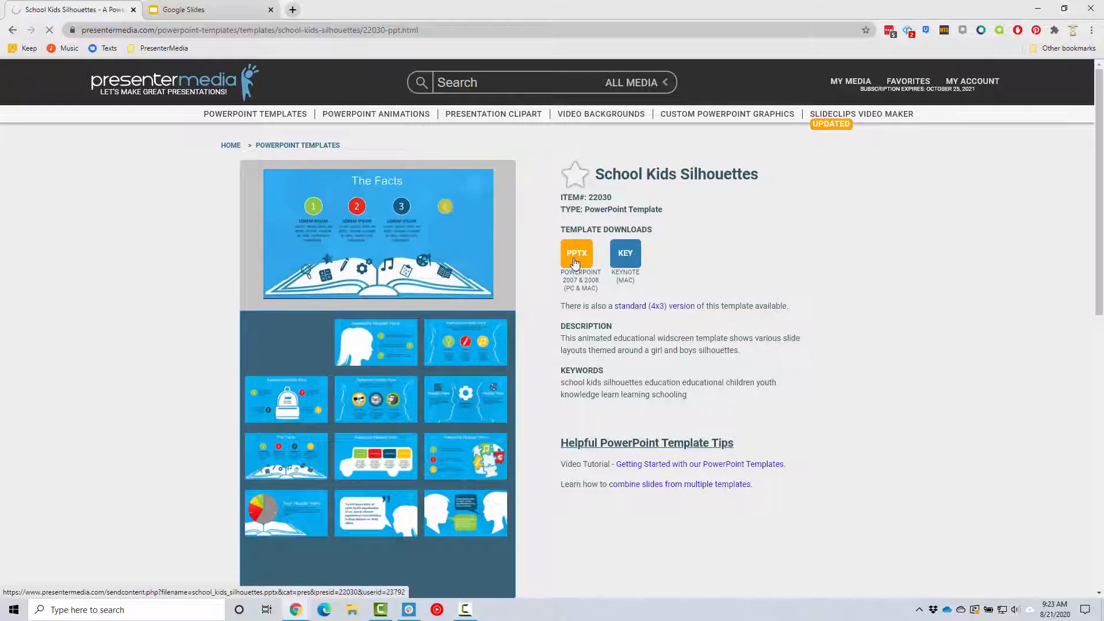
click(577, 256)
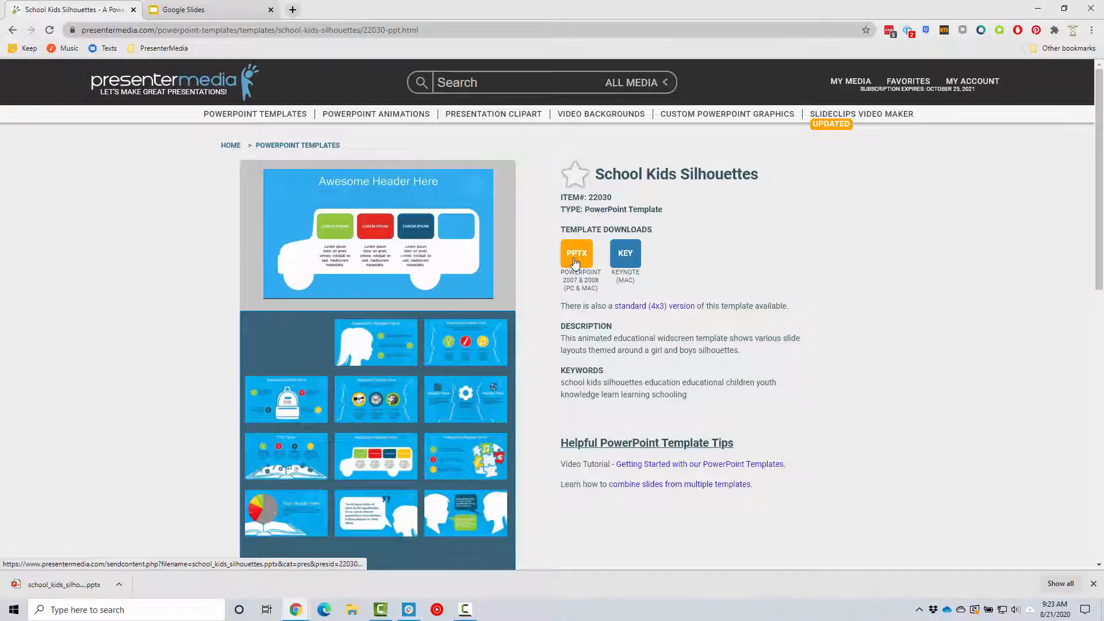
click(576, 256)
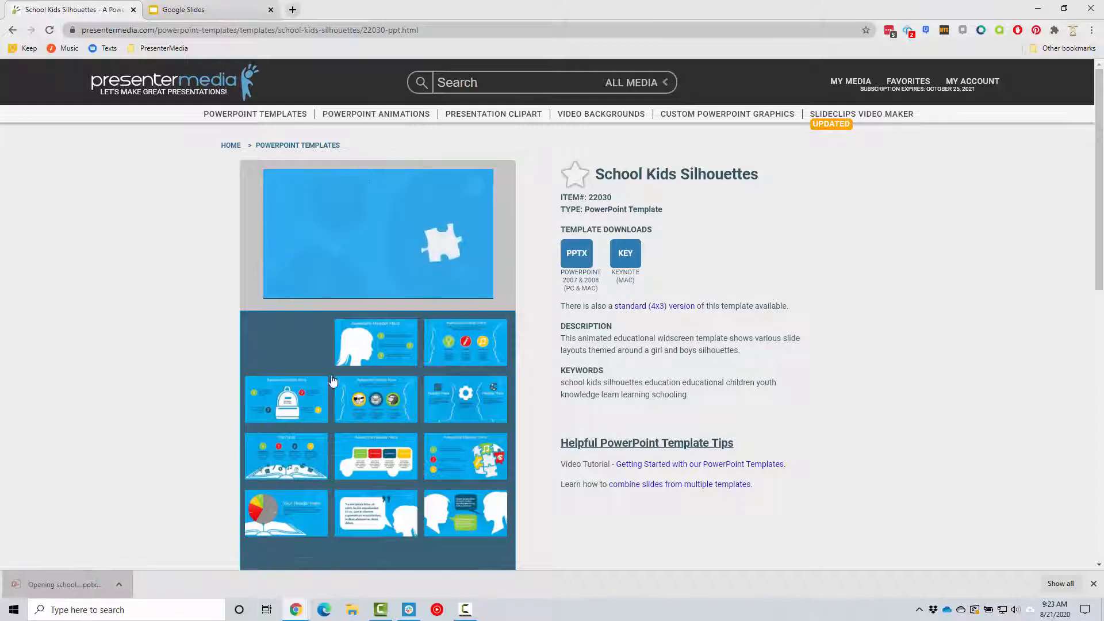
click(576, 253)
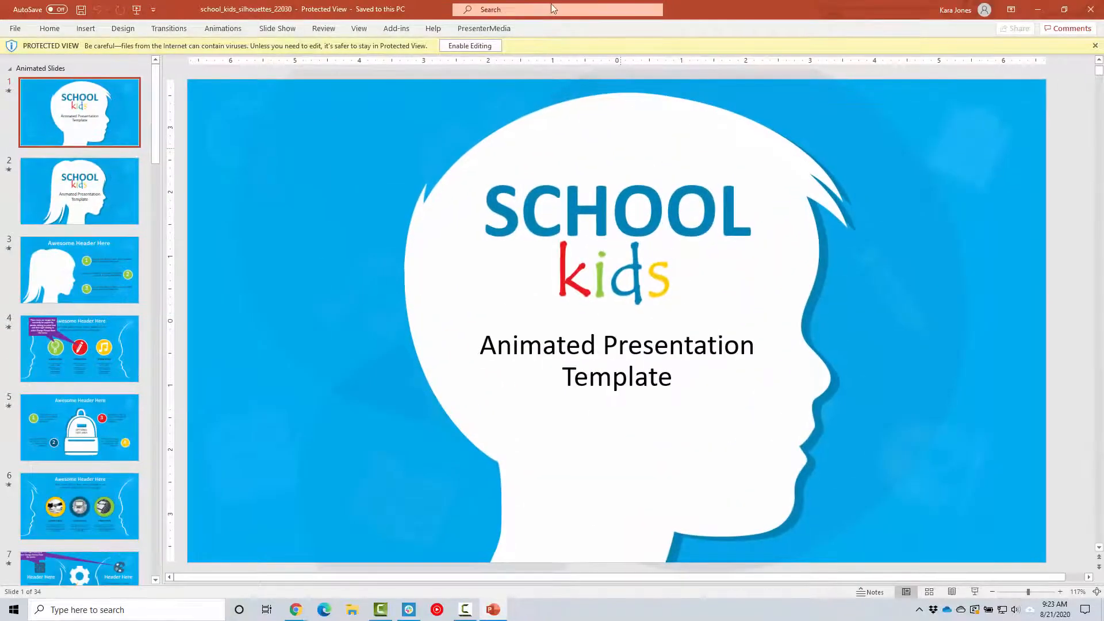
Step: Enable editing, then preview the slide show up to slide 3 and exit
click(469, 45)
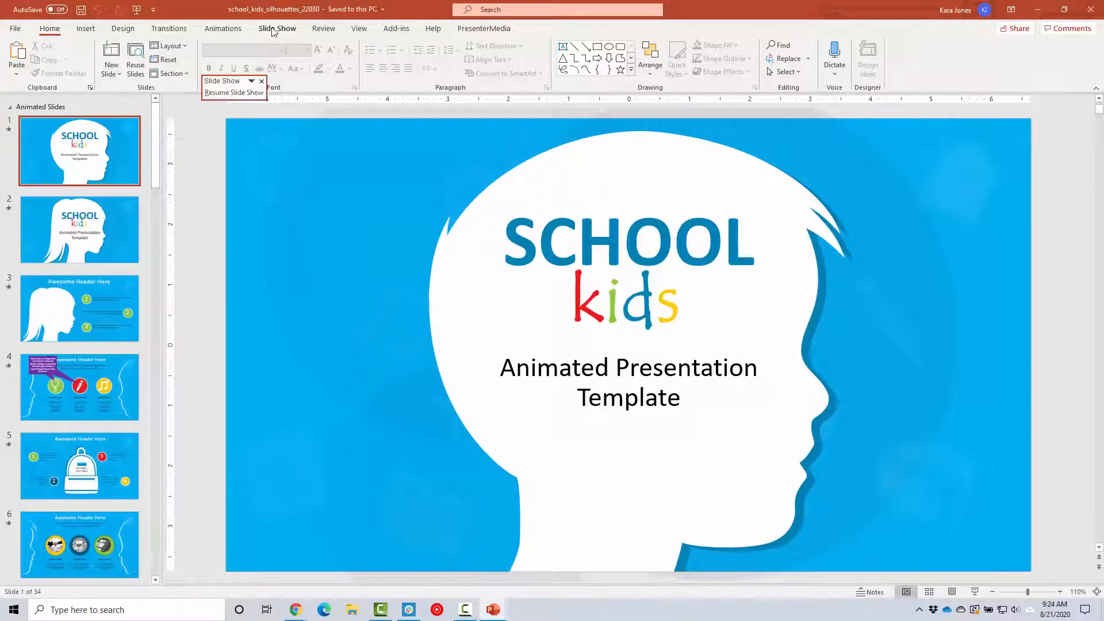
click(278, 28)
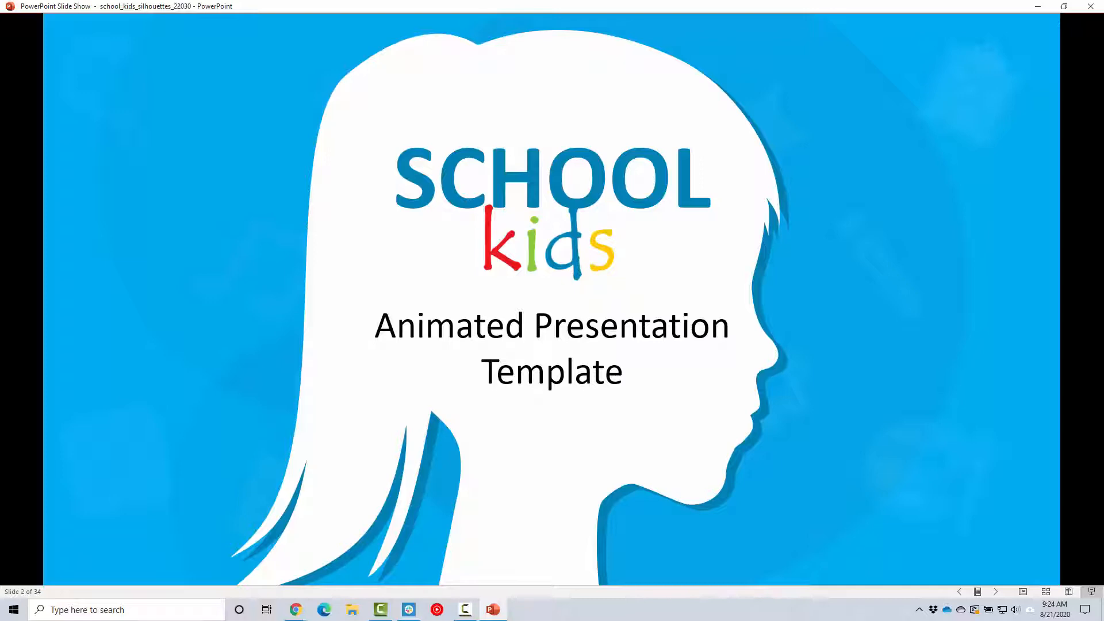
key(Right)
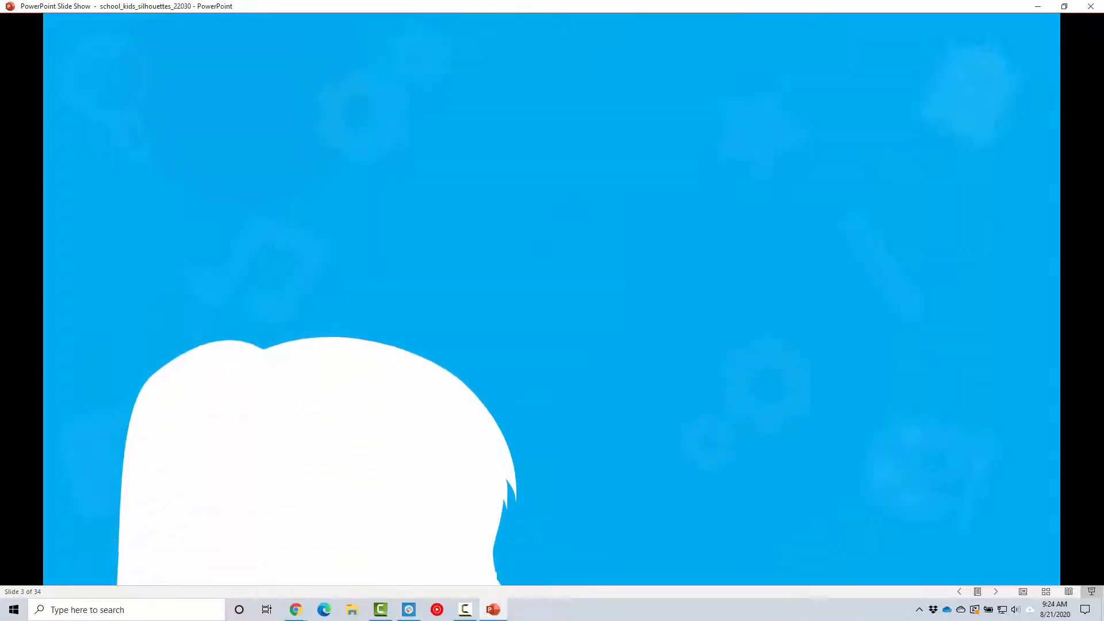
key(Escape)
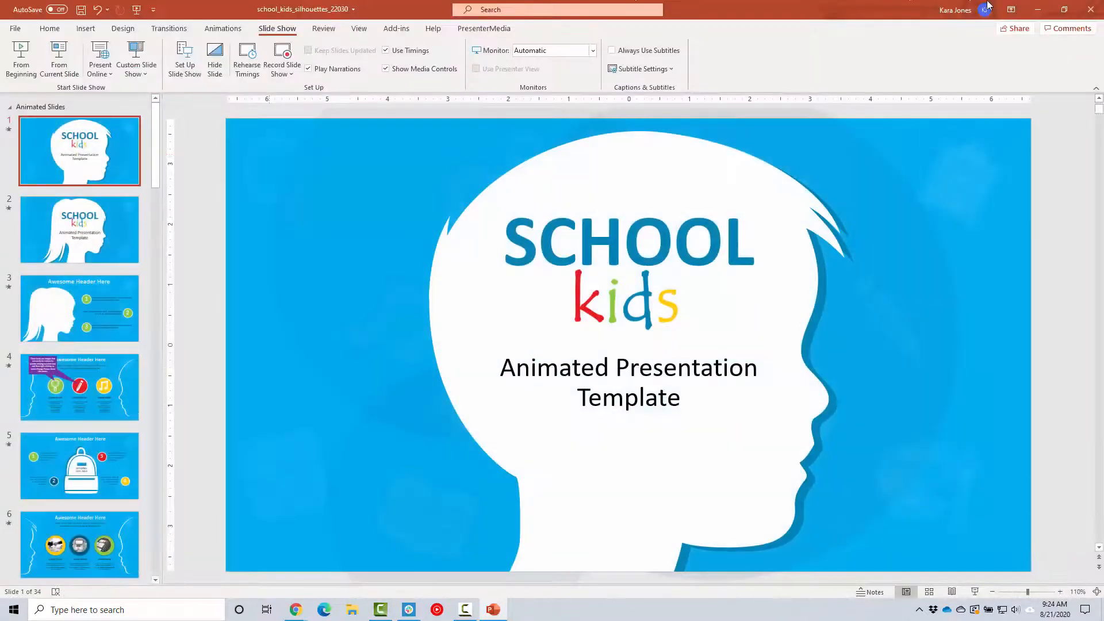
Step: Back in Chrome, open school_kids_silhouettes_22030 from Google Slides' recent presentations
click(1092, 9)
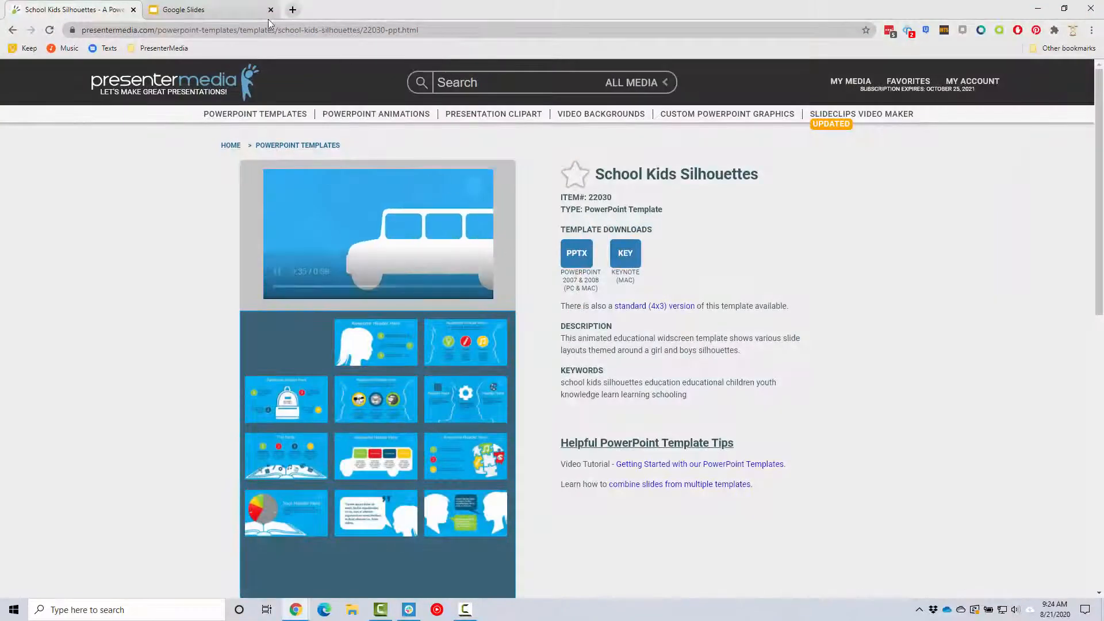
click(196, 10)
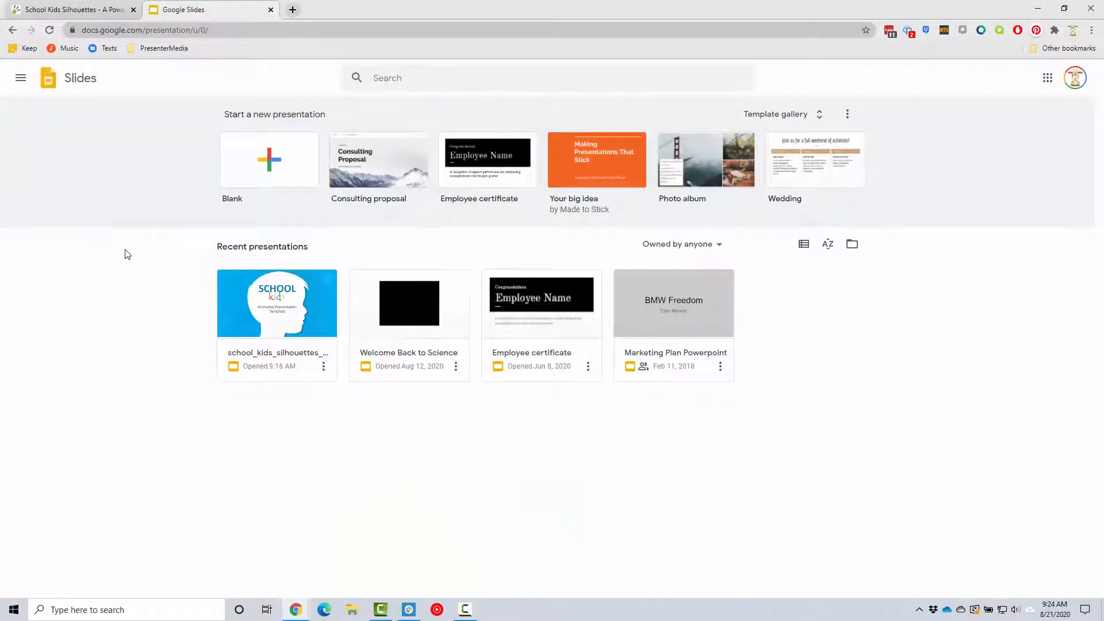
mouse_move(272, 359)
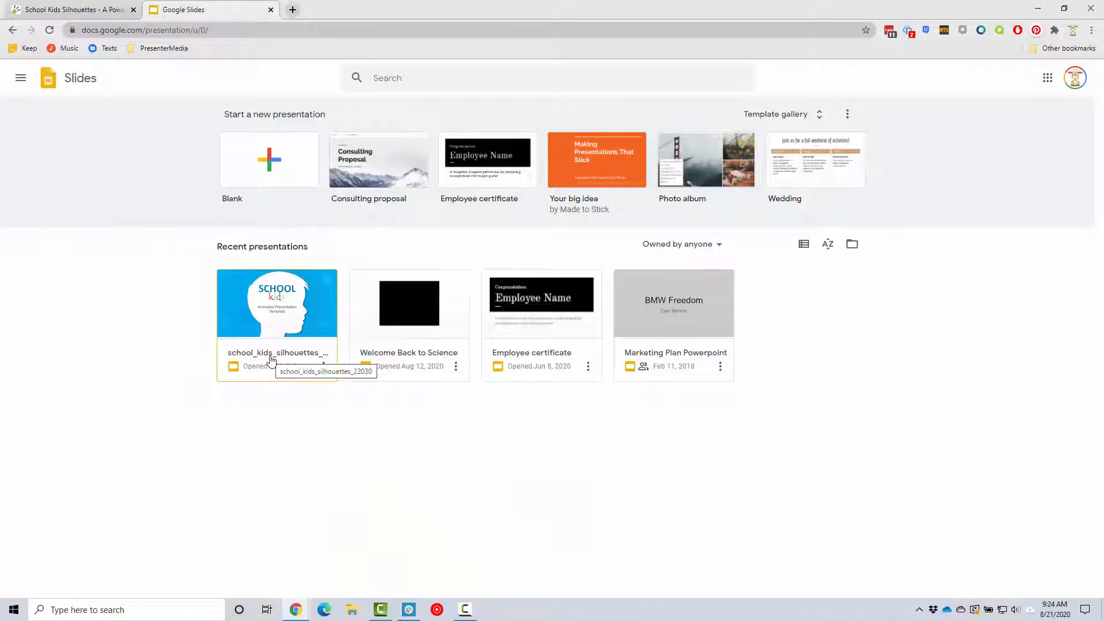
mouse_move(269, 328)
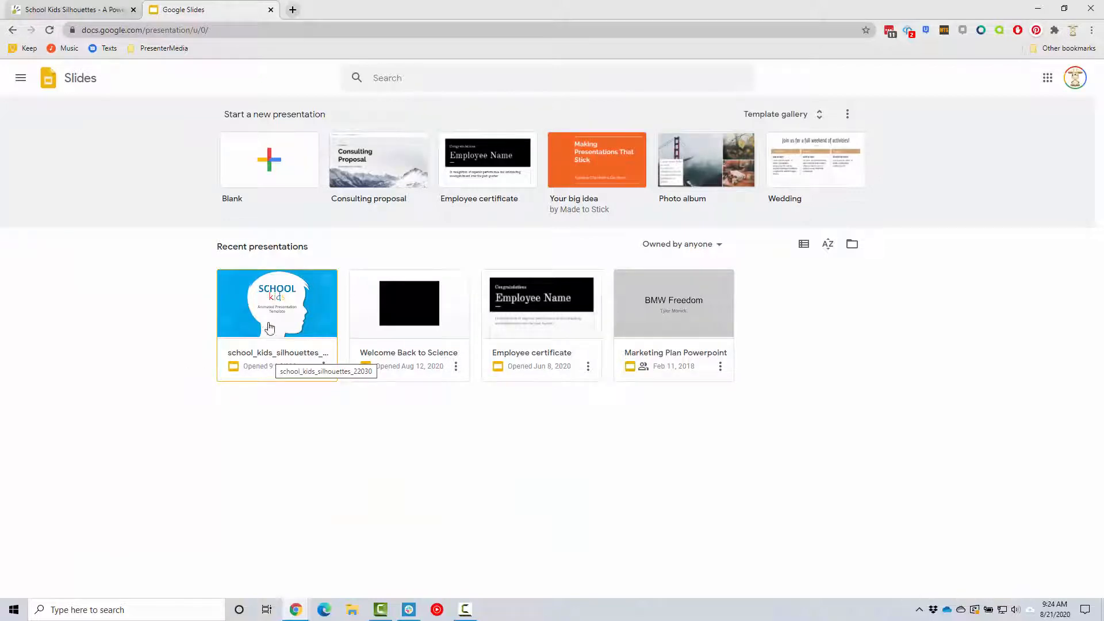
click(277, 303)
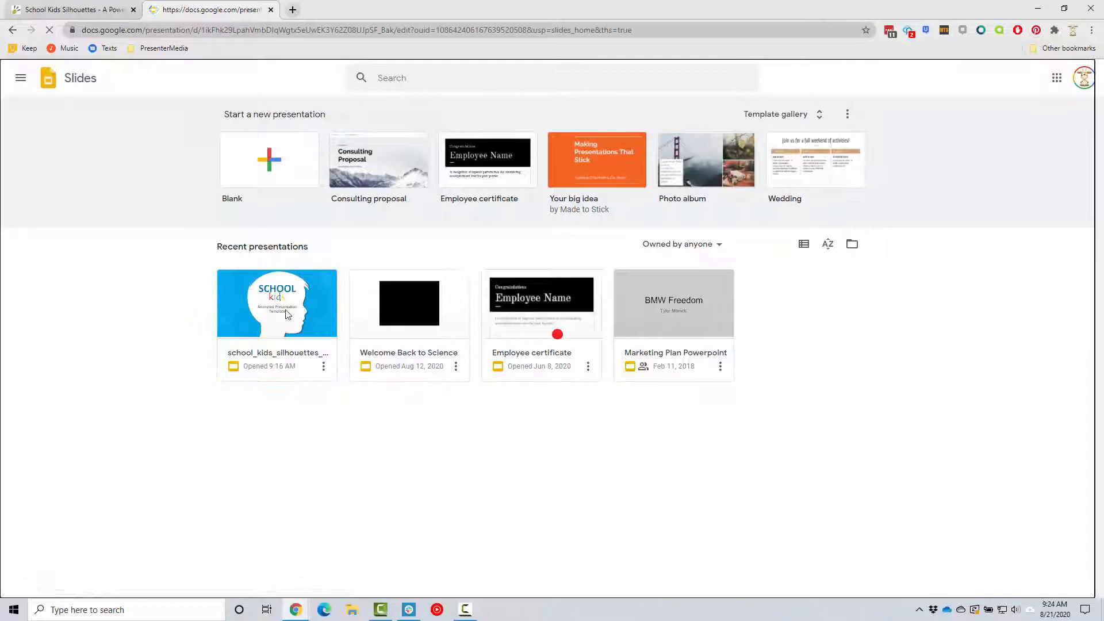
double_click(277, 303)
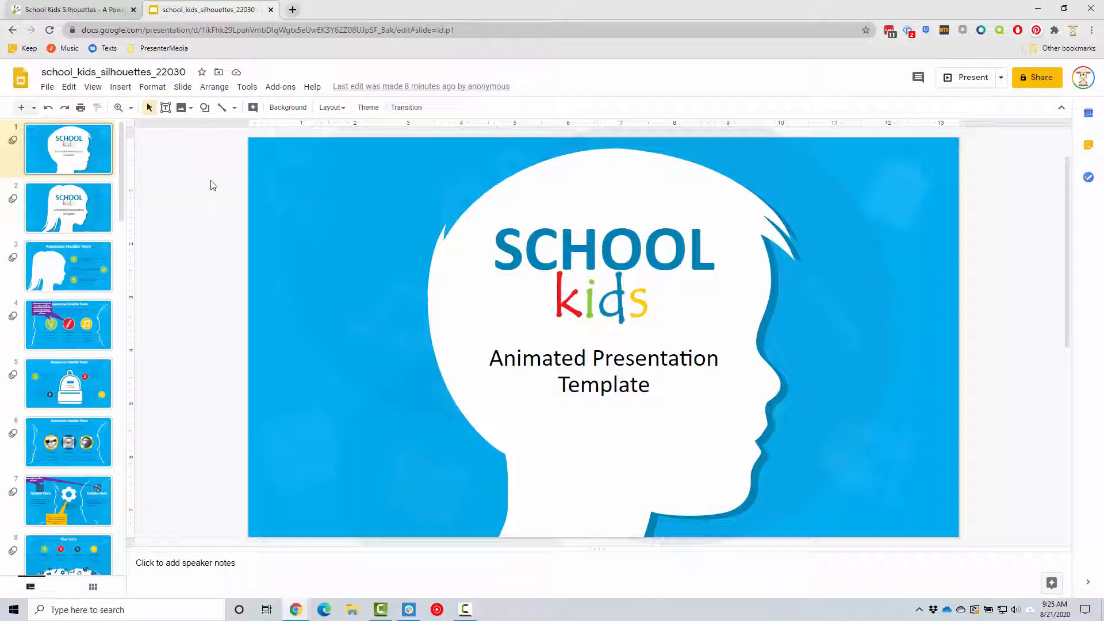
mouse_move(207, 179)
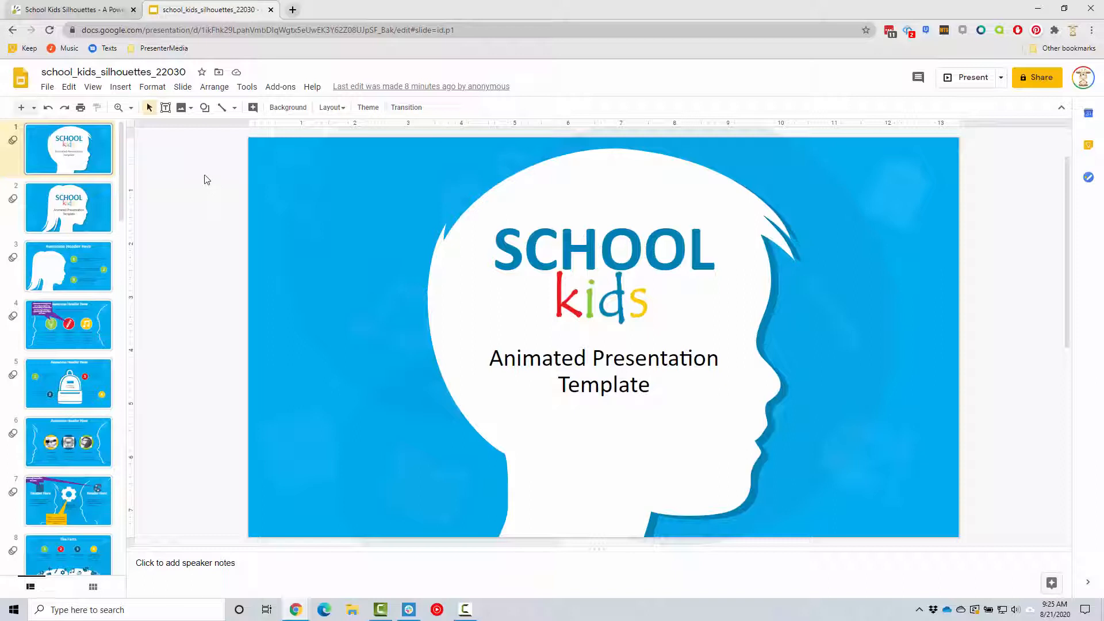
Step: Present the School Kids deck via View > Present, then return to PresenterMedia
click(93, 87)
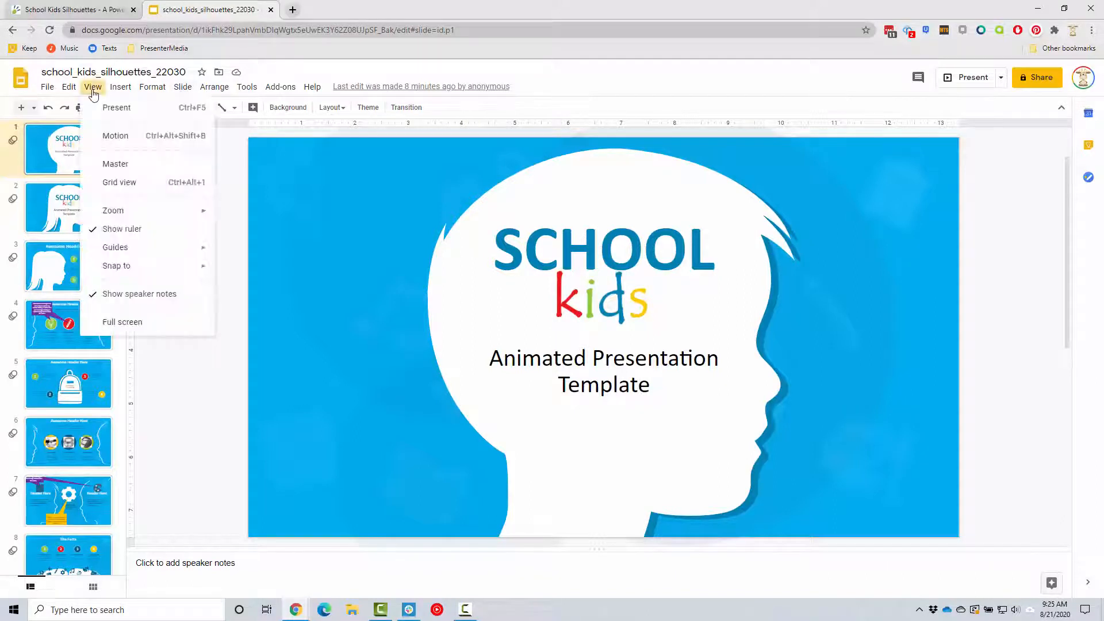
mouse_move(101, 116)
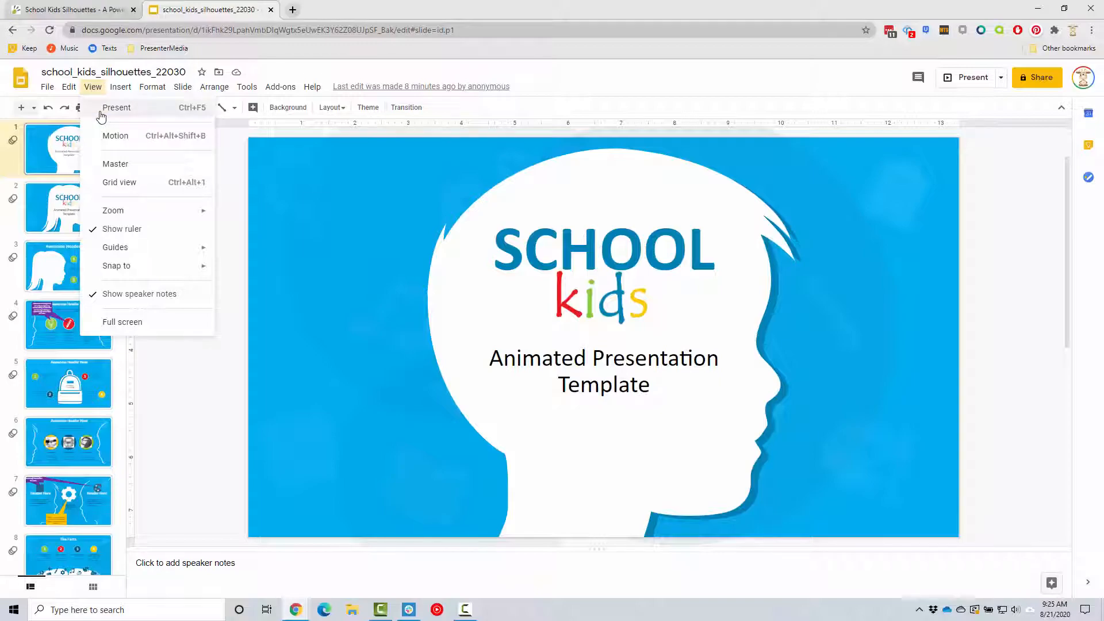
click(116, 108)
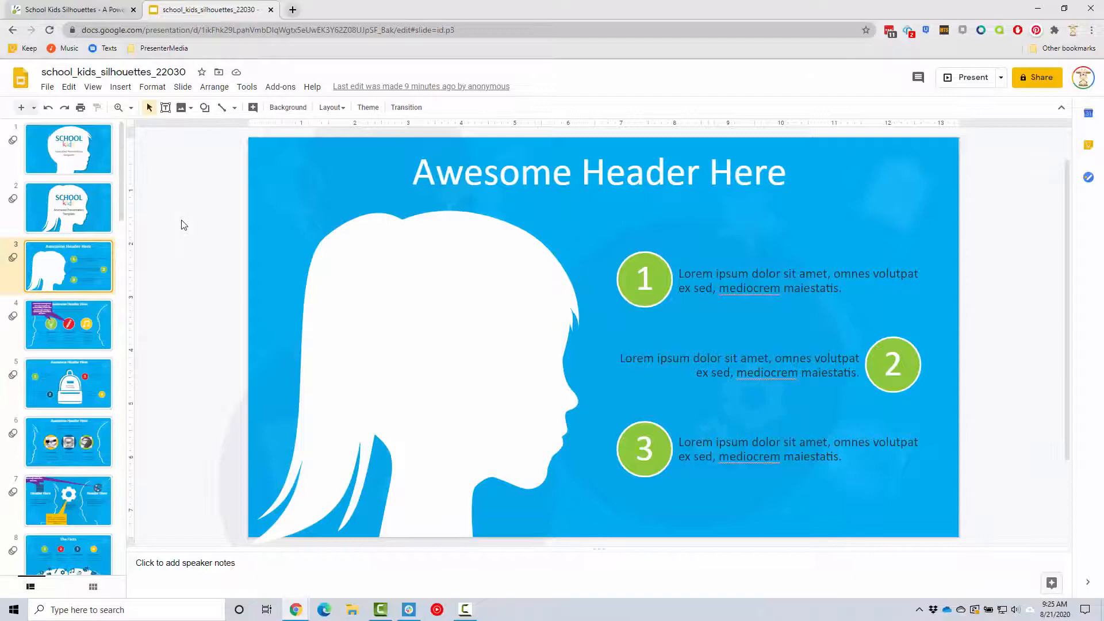
click(75, 10)
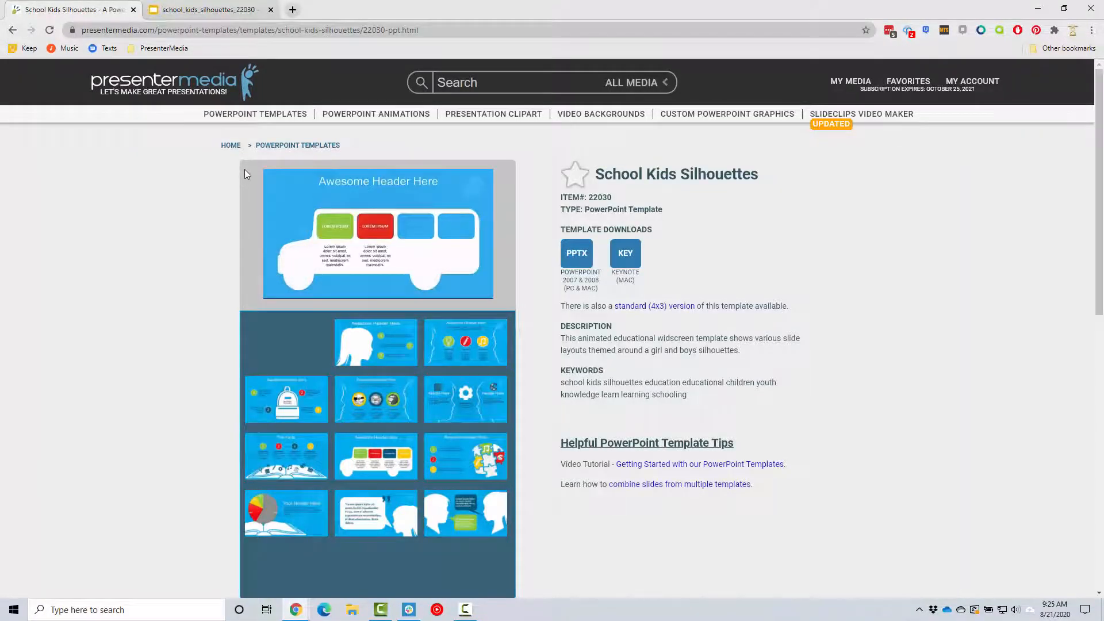
Step: Browse PowerPoint animations and download Corona Between Teacher Student as a large GIF
click(210, 10)
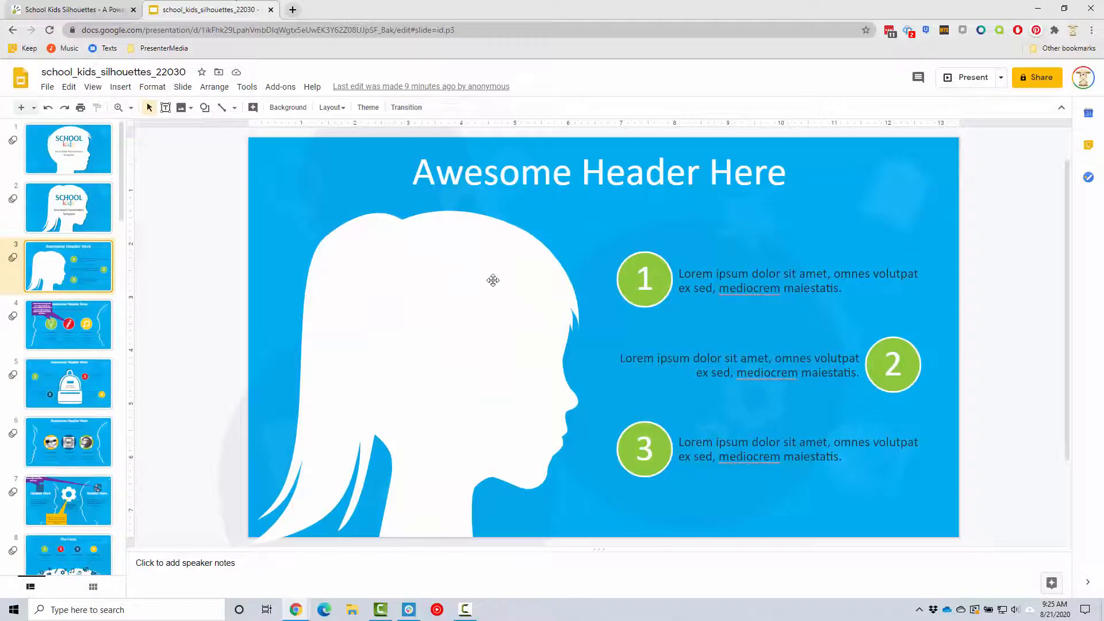
click(75, 10)
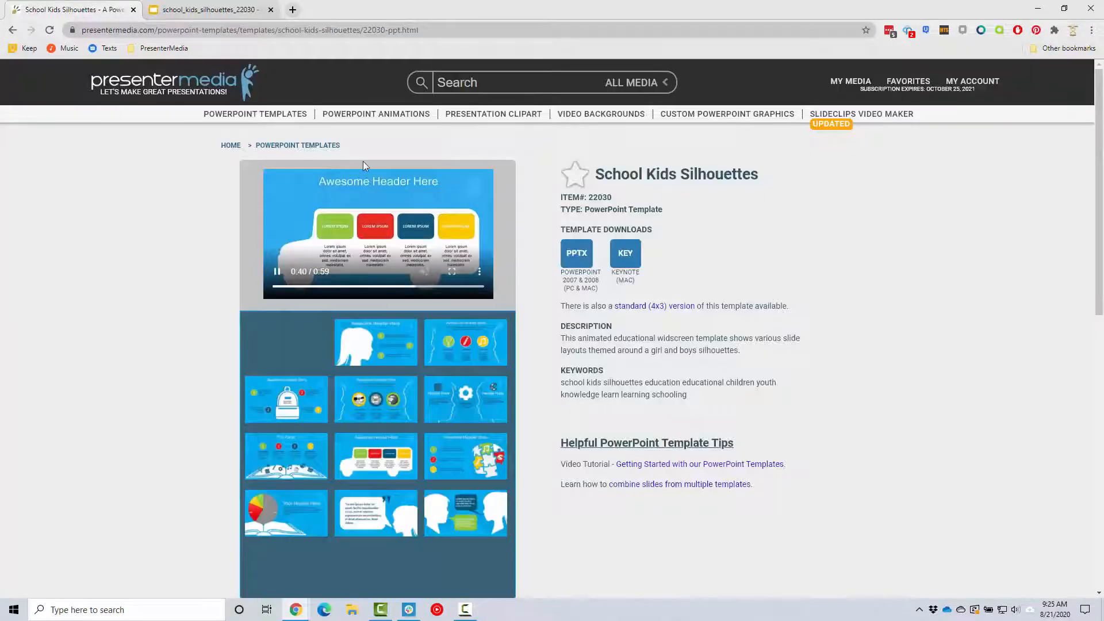
click(376, 114)
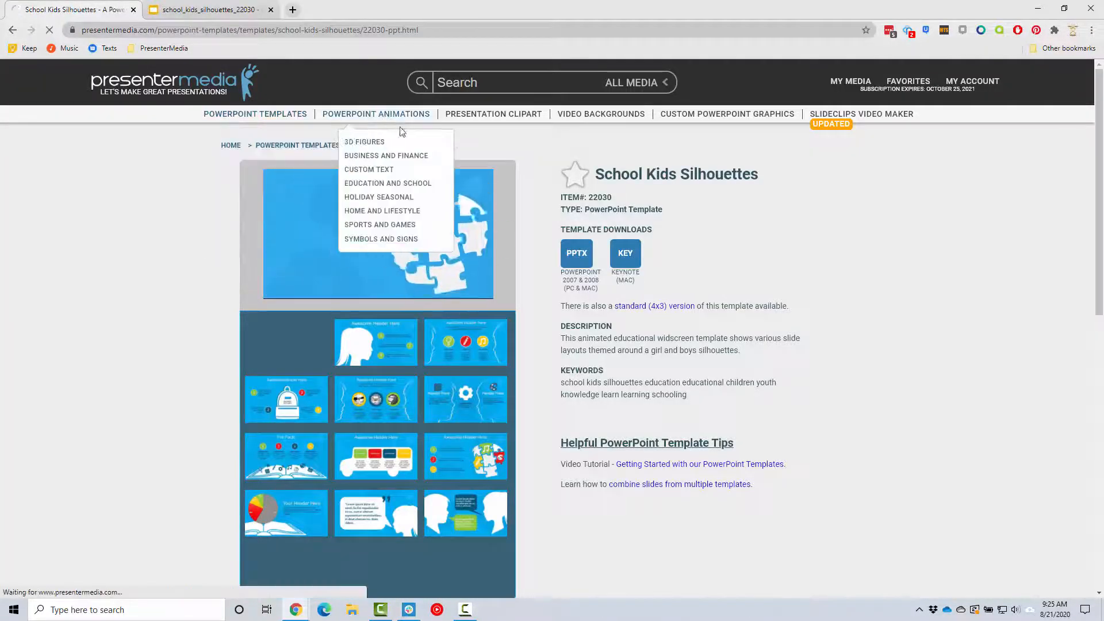
click(494, 114)
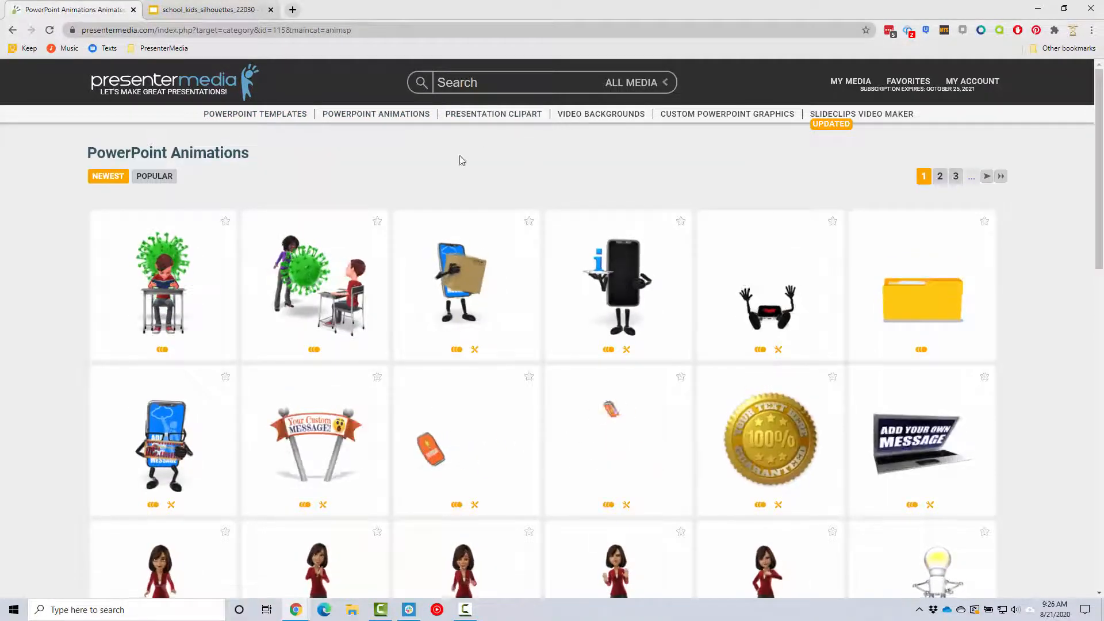
click(337, 299)
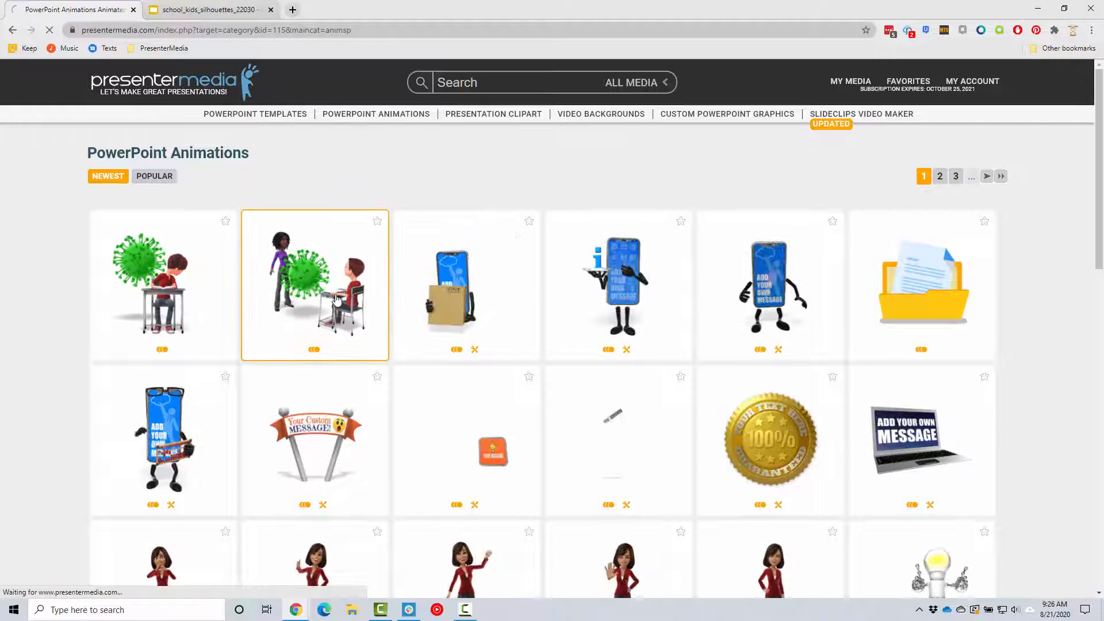
click(337, 298)
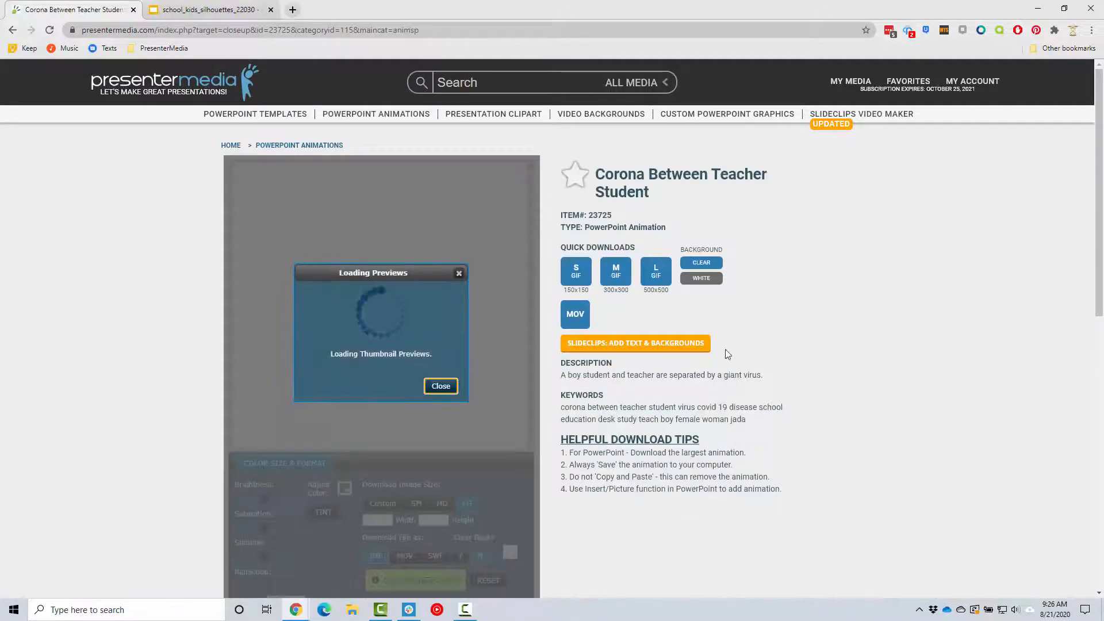
click(441, 386)
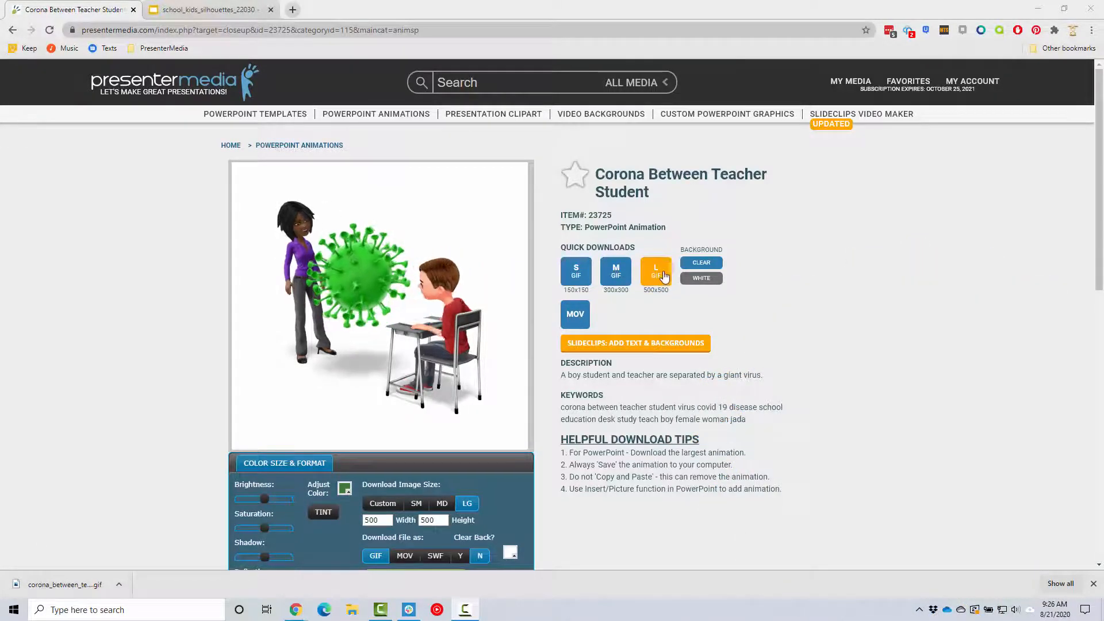
Step: Upload the Corona Between Teacher Student GIF onto slide 1
click(206, 10)
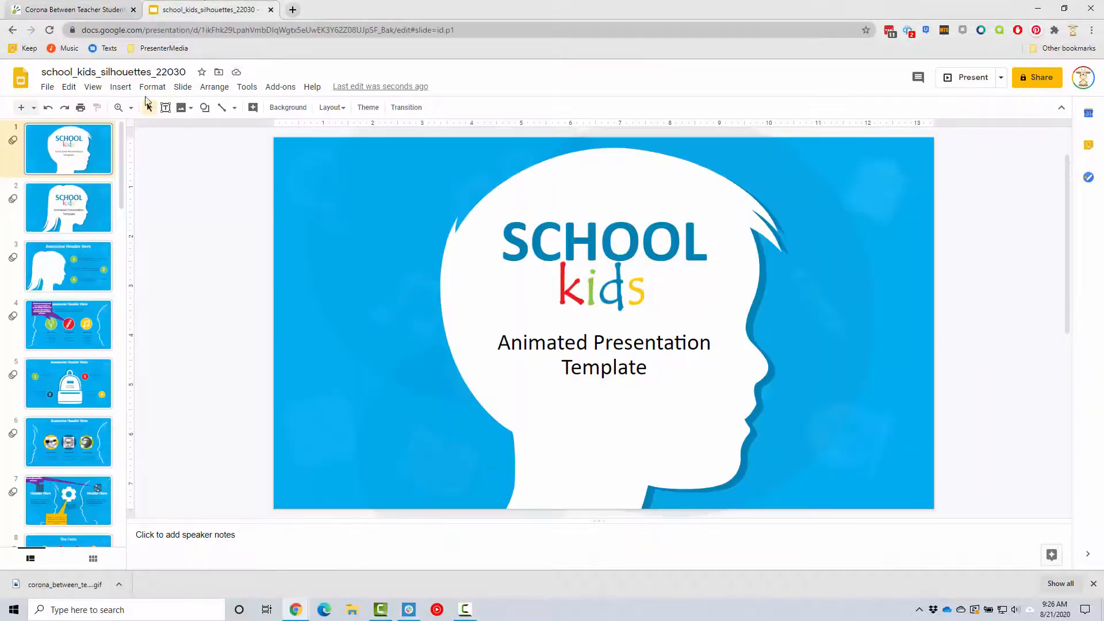
click(120, 87)
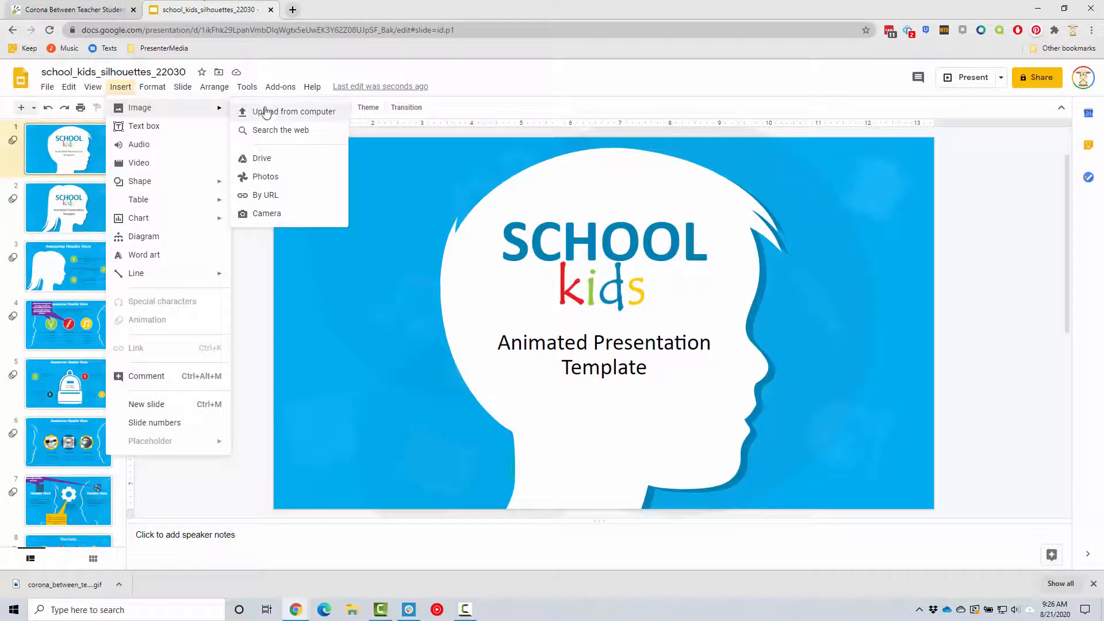
click(294, 111)
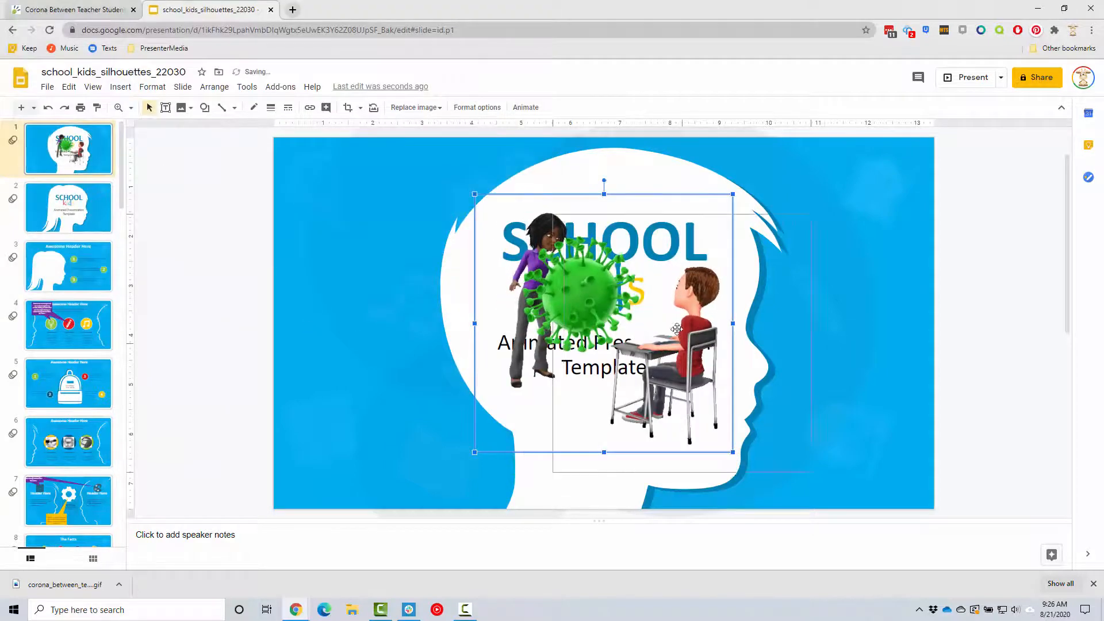
Step: Move and shrink the GIF into the slide's bottom-right corner
drag(603, 322, 764, 371)
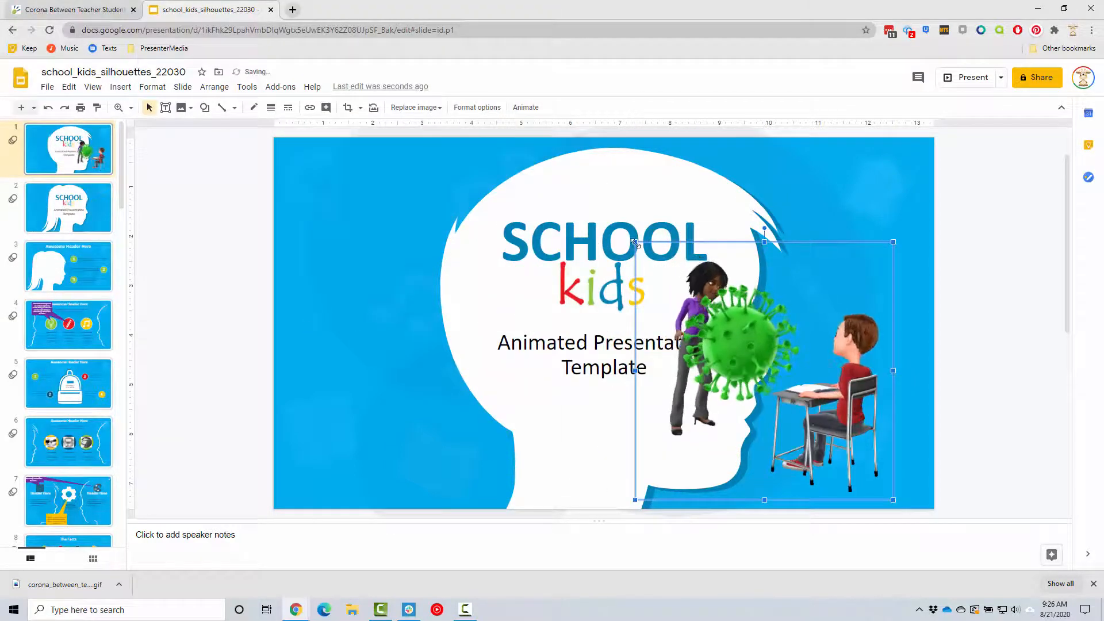
drag(764, 369, 816, 424)
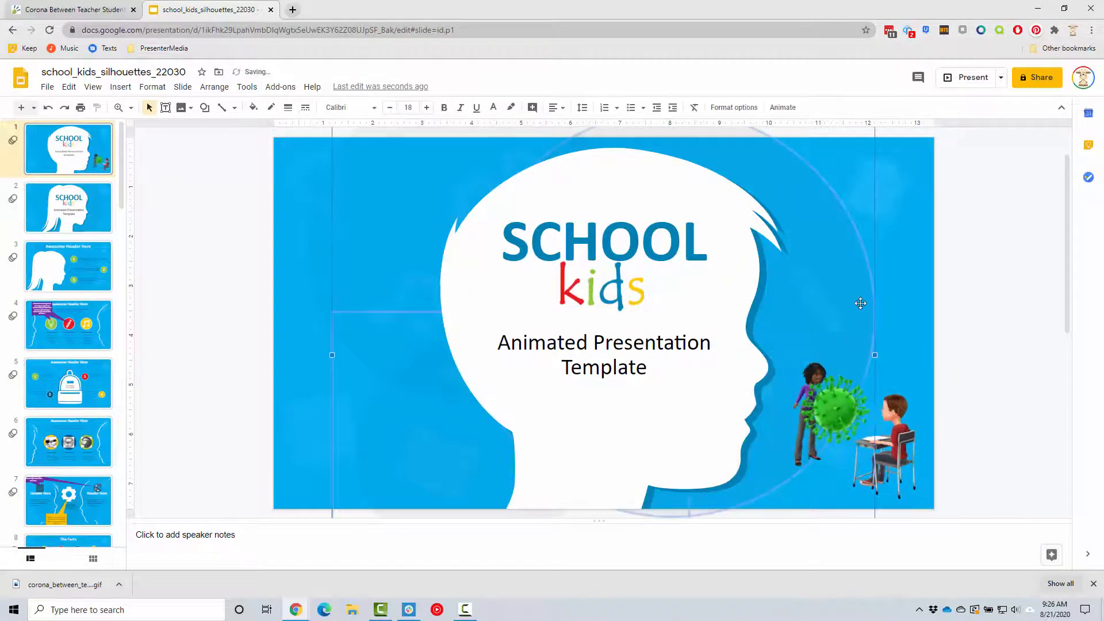
click(965, 77)
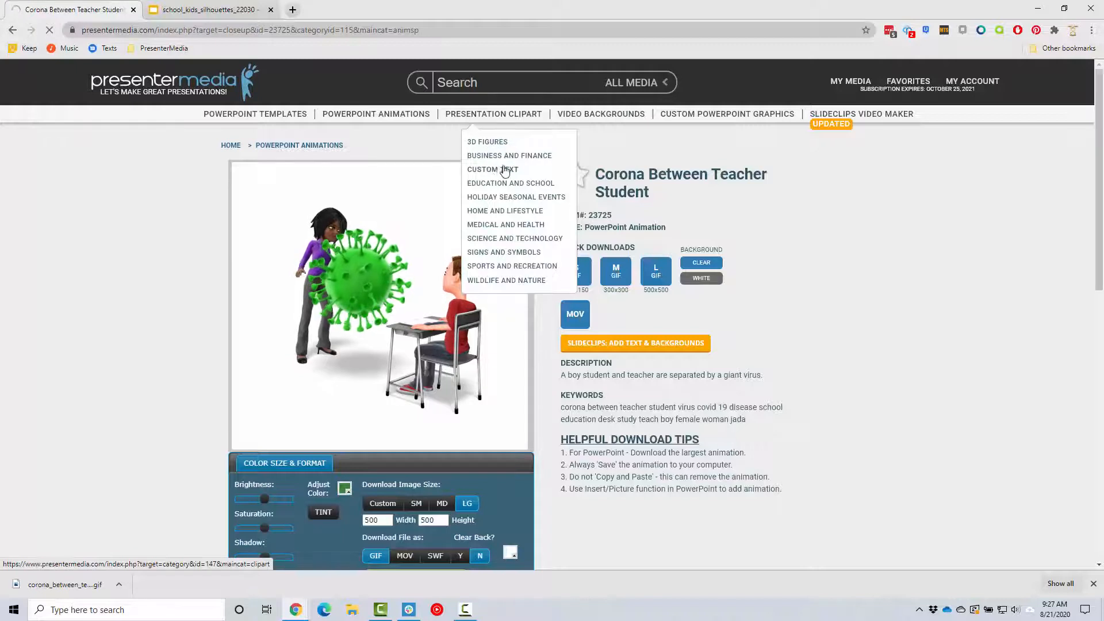
Step: From 3D Figures, recolour Stick Woman Mask Carry Backpack's skin and hair, and download it
click(487, 141)
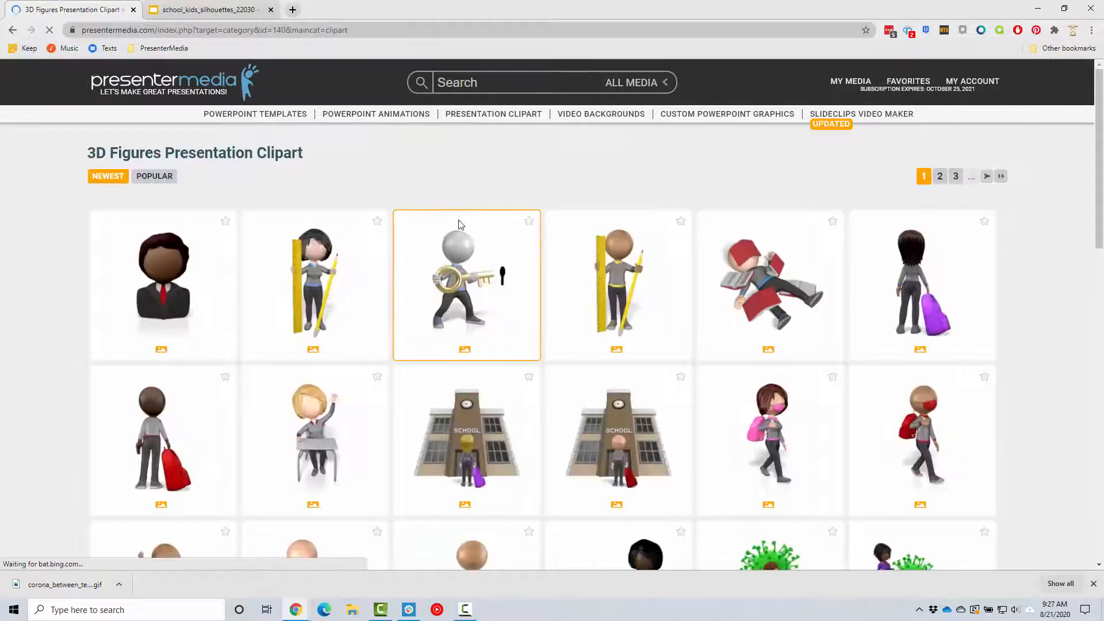
mouse_move(751, 298)
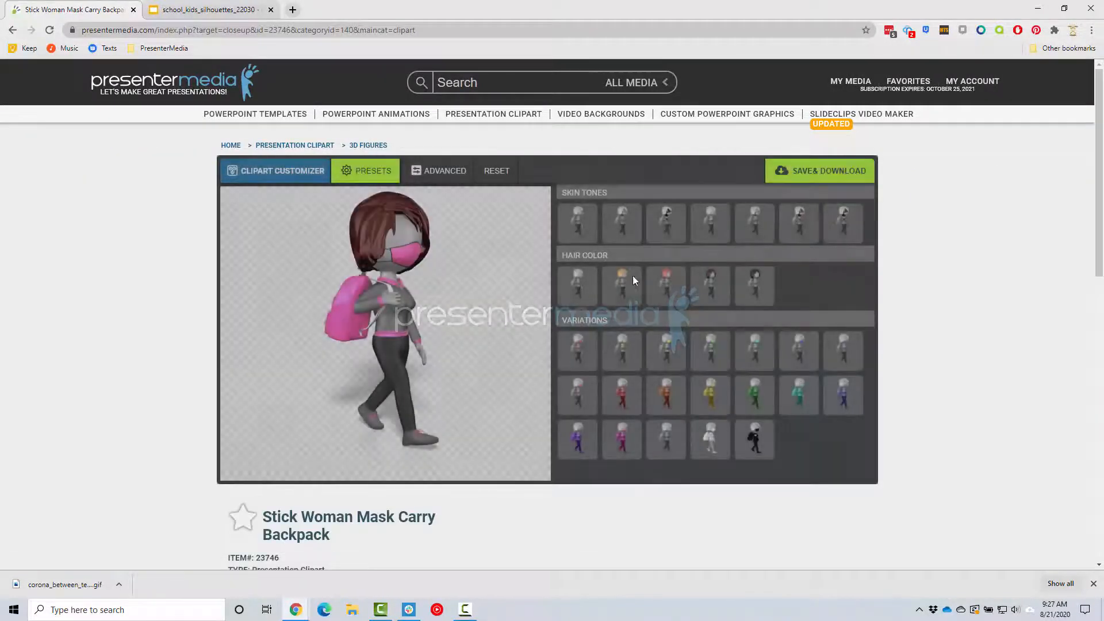
click(666, 223)
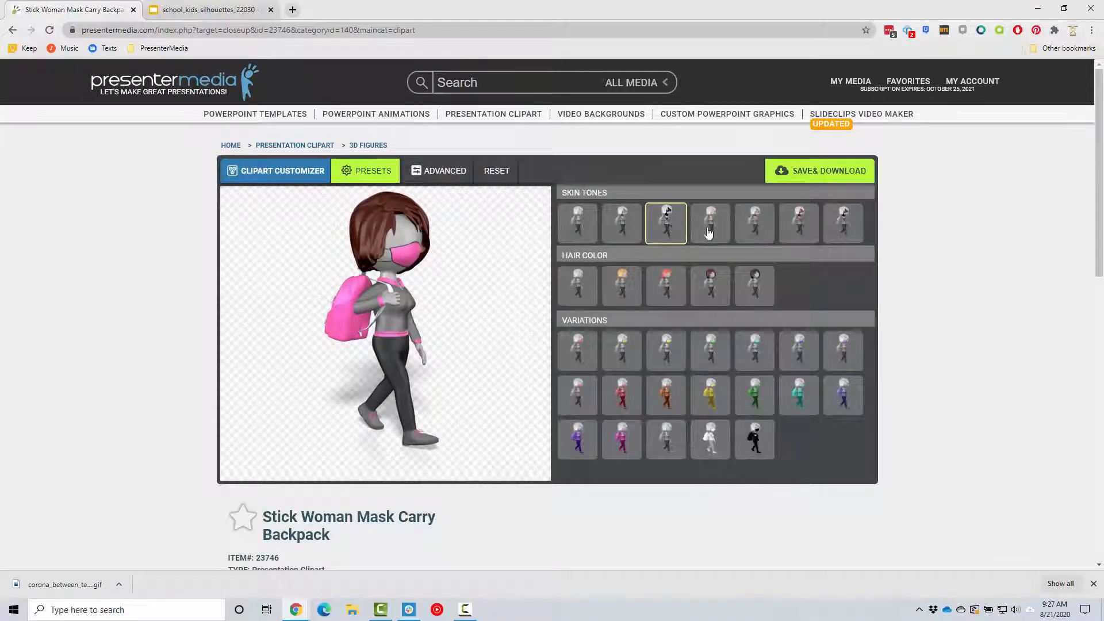
click(754, 350)
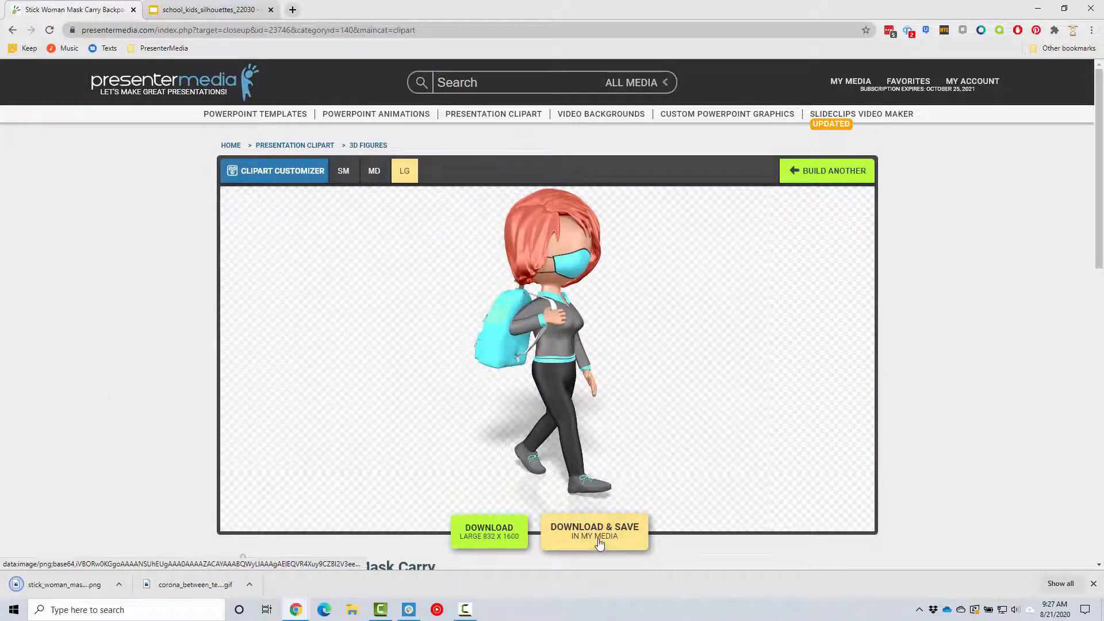
click(208, 10)
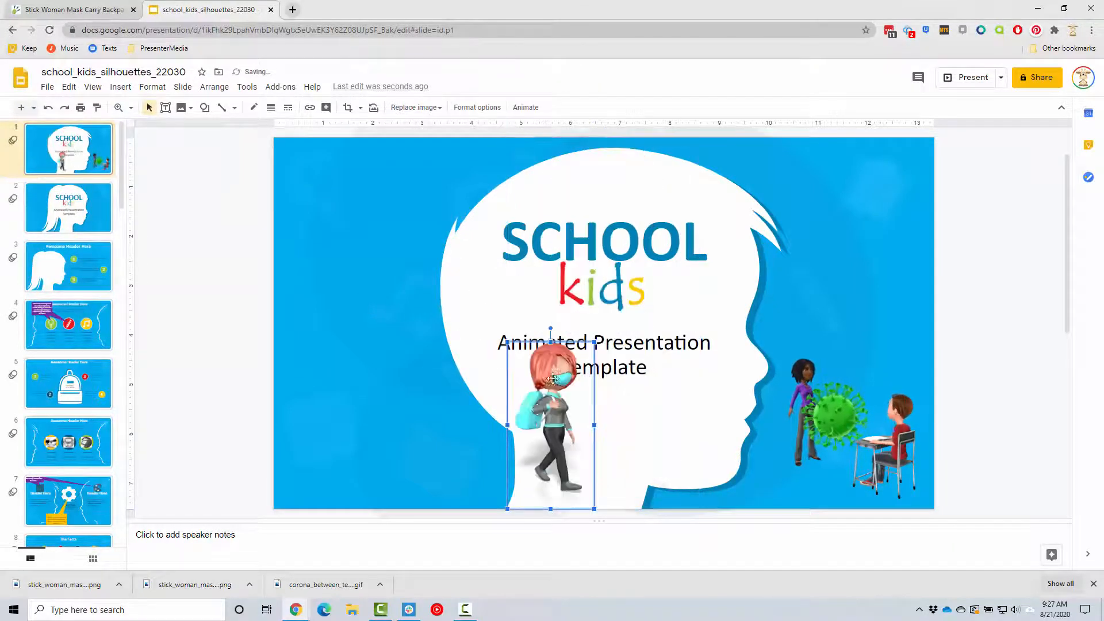
Step: Place the downloaded stick woman figure at the lower left of slide 1
click(525, 107)
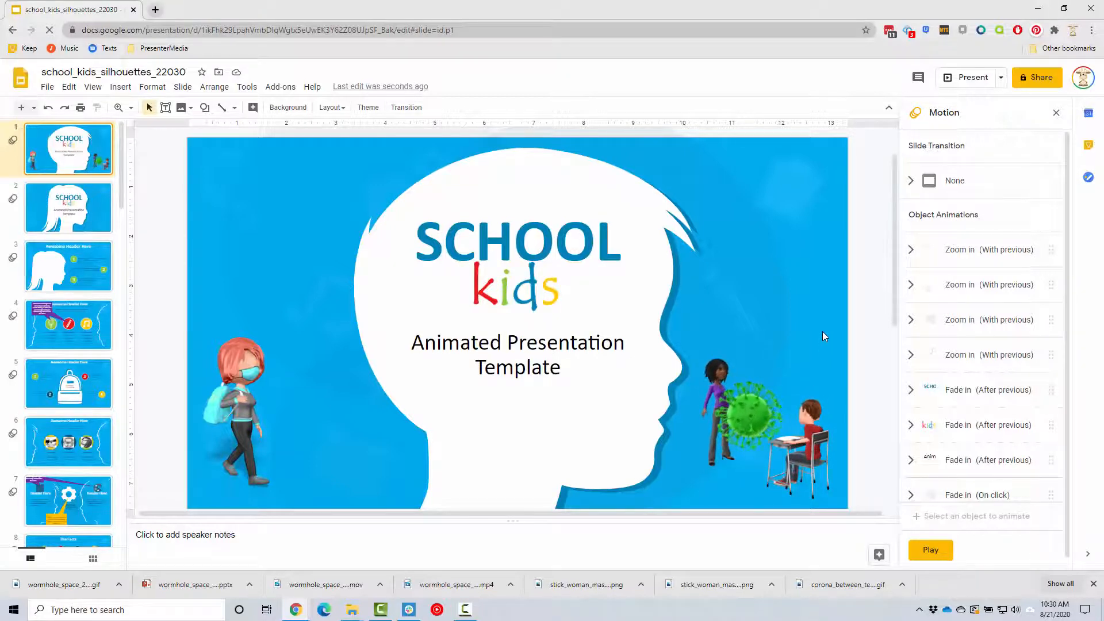
Step: Upload the wormhole space .pptx from the computer through File > Open
click(46, 87)
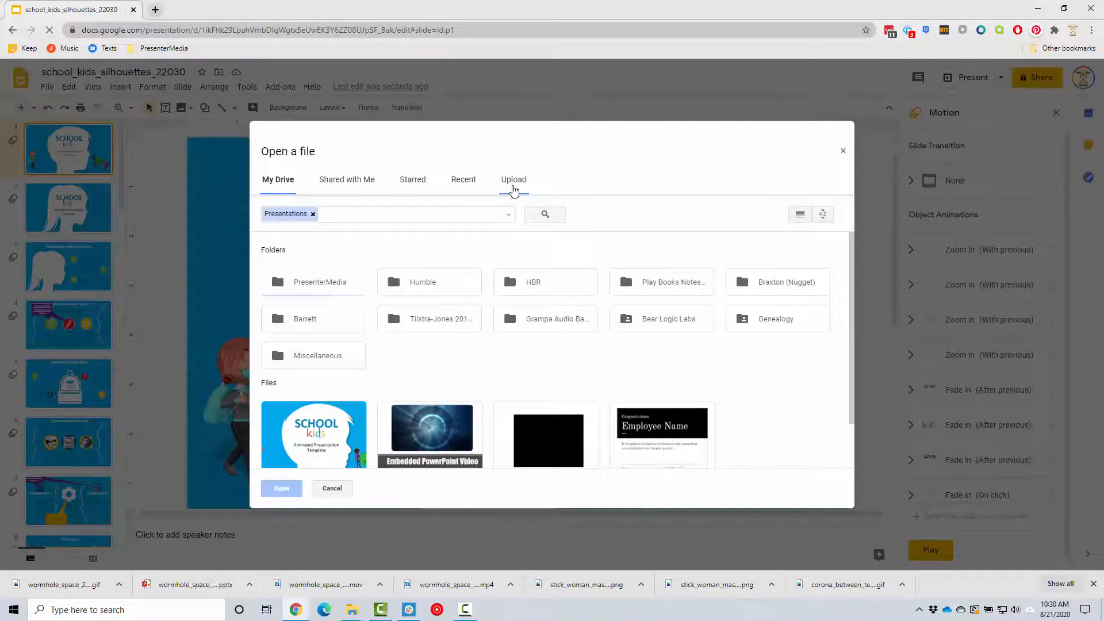
click(513, 179)
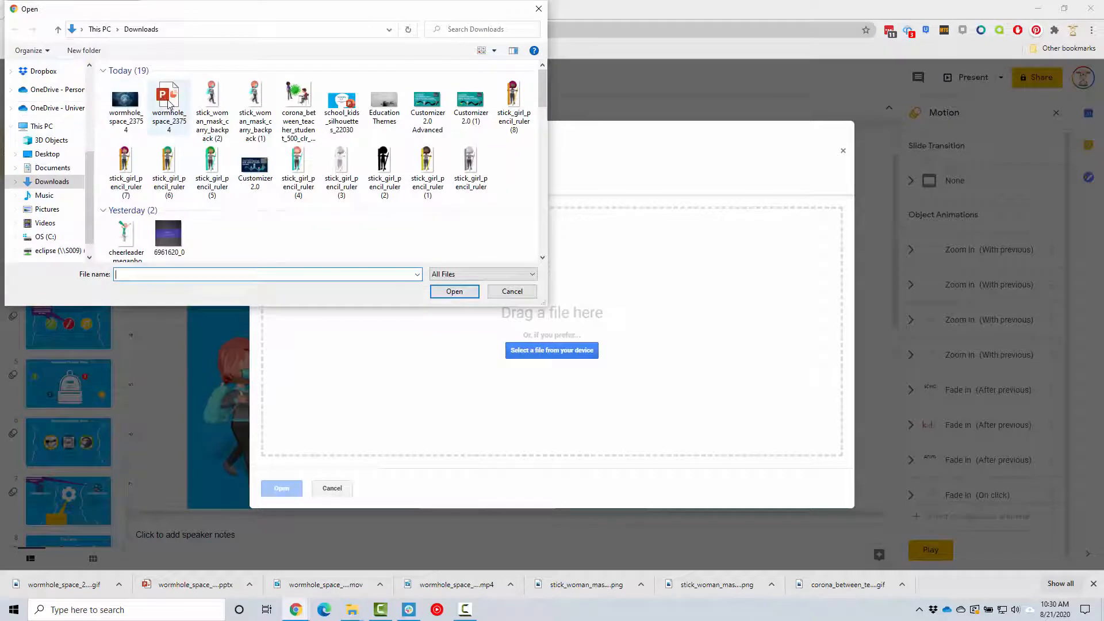
click(511, 291)
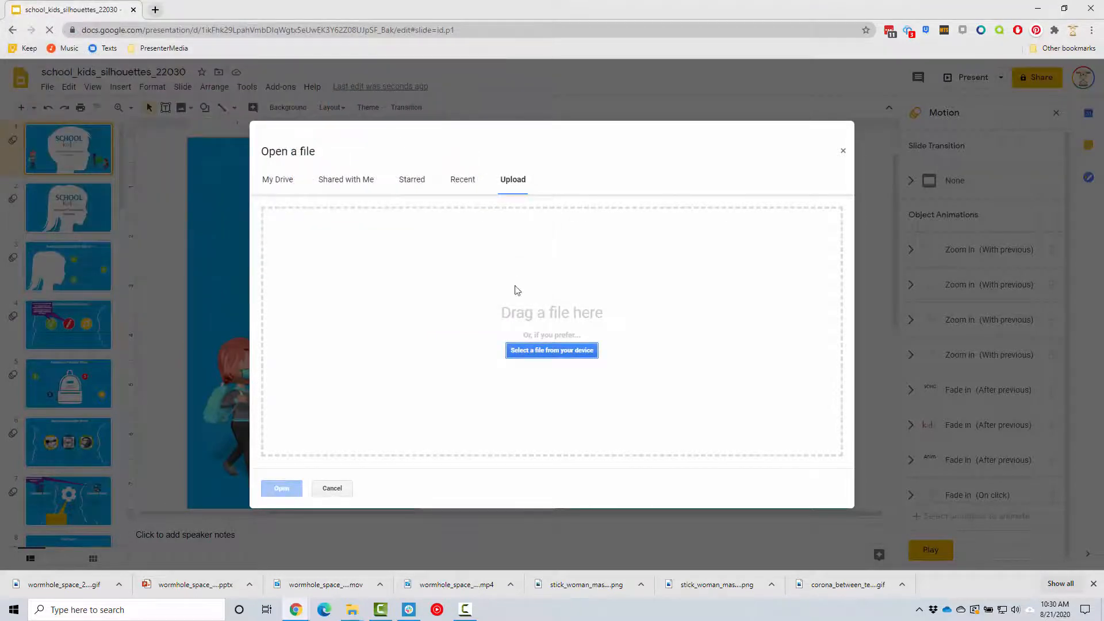
click(551, 350)
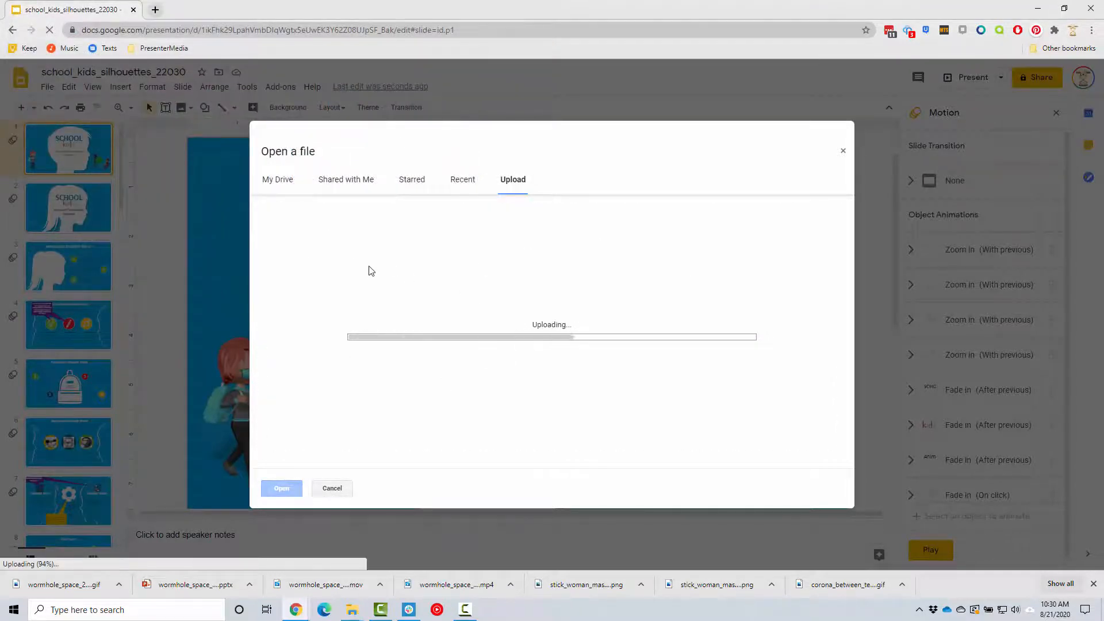